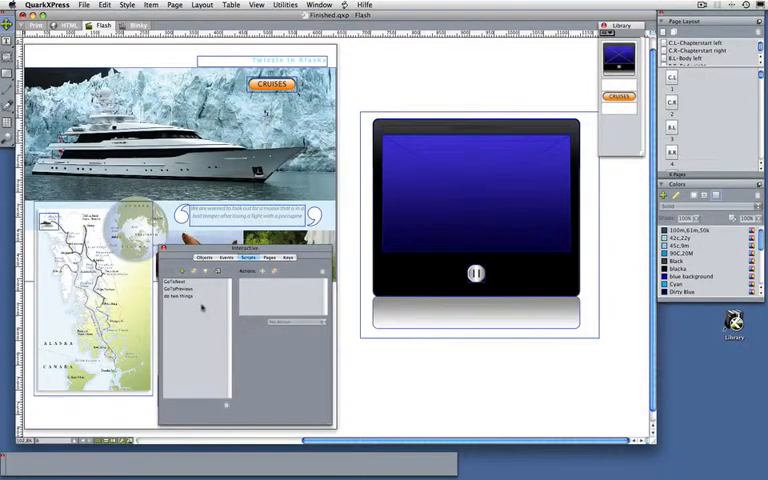
Step: Review the 'do two things' script, then show page 6's interactivity settings on the Pages tab
click(180, 296)
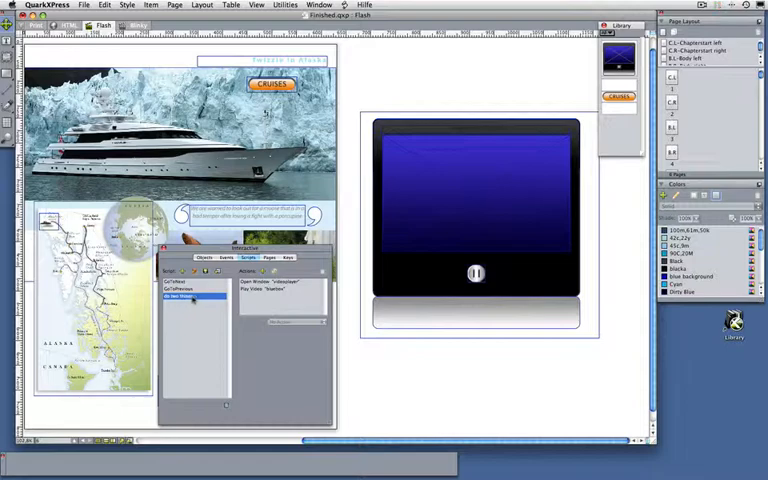
click(276, 244)
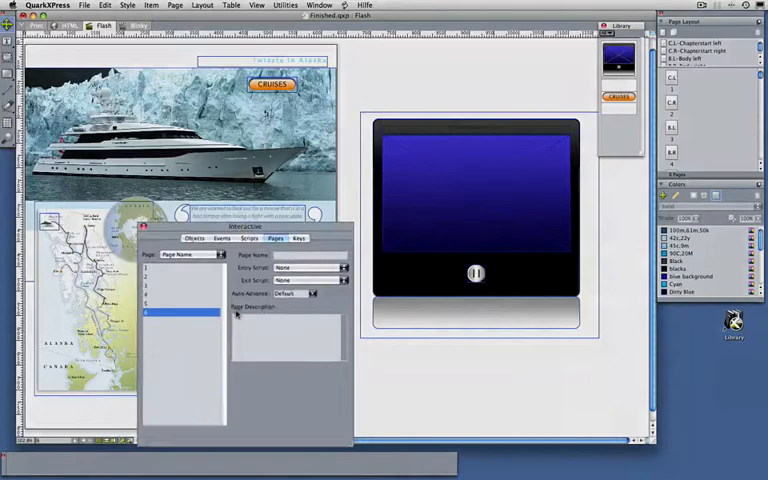
Step: Assign 'do two things' as the entry script that runs when page 6 opens
click(310, 268)
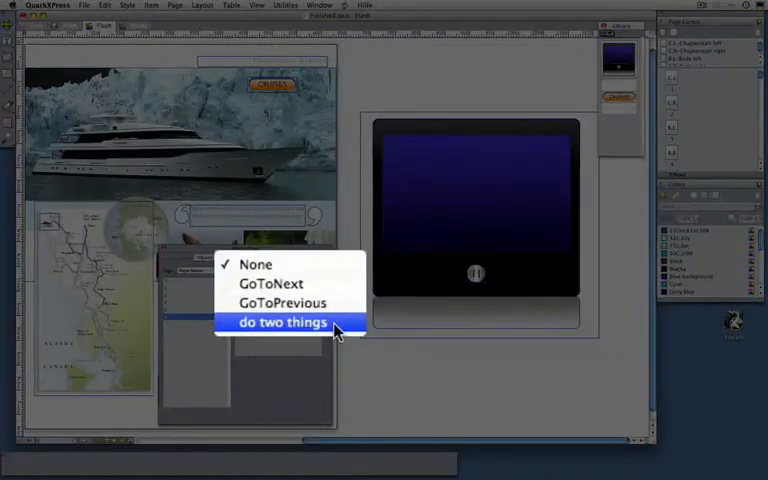
click(284, 322)
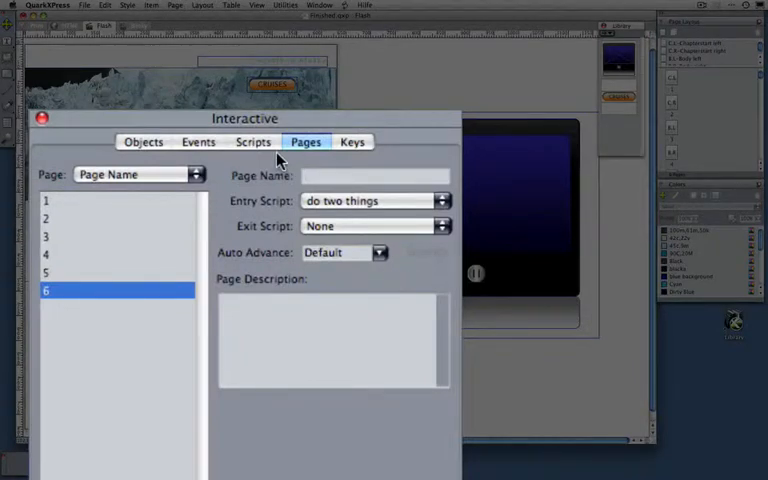
Step: Create a new script named 'close window' with a Close Window action set for which windows to close
click(252, 140)
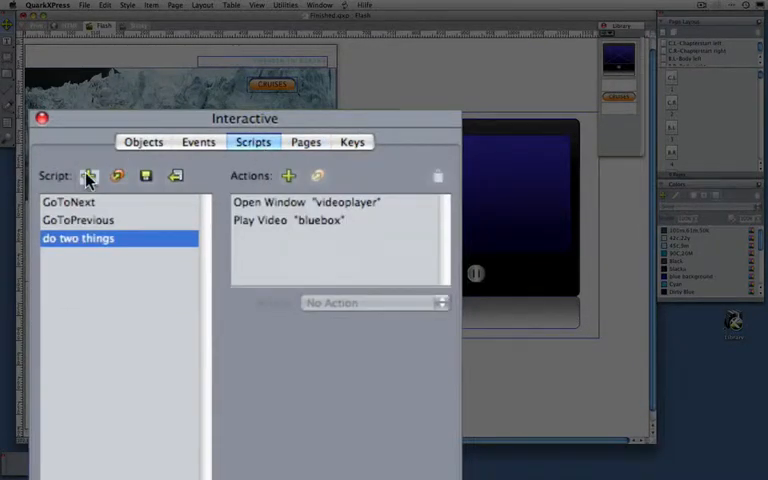
click(88, 176)
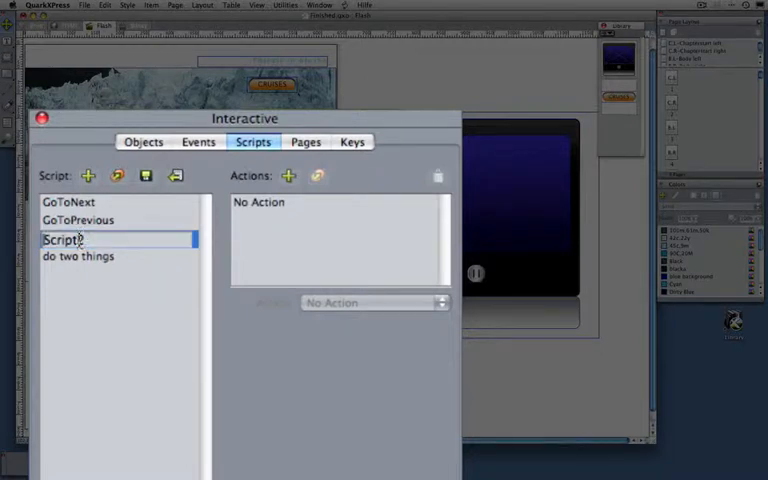
text(close window)
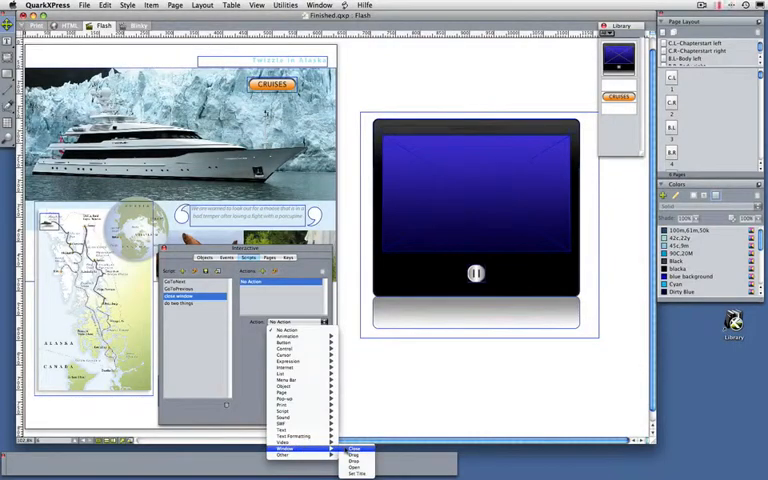
click(354, 448)
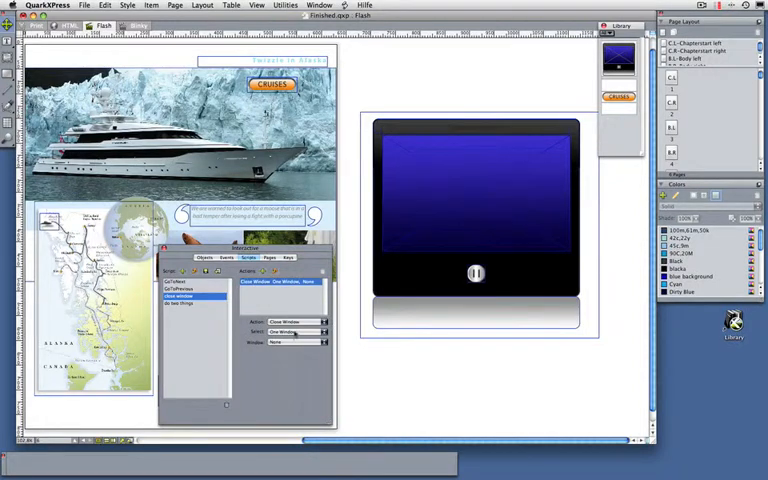
click(296, 332)
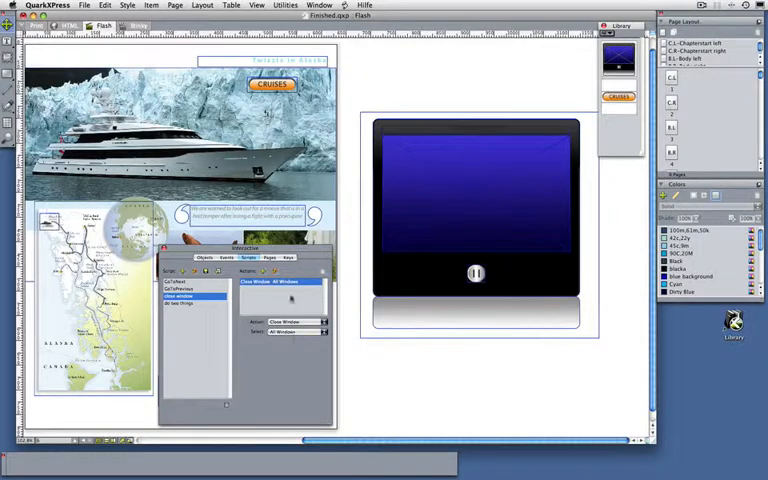
click(288, 258)
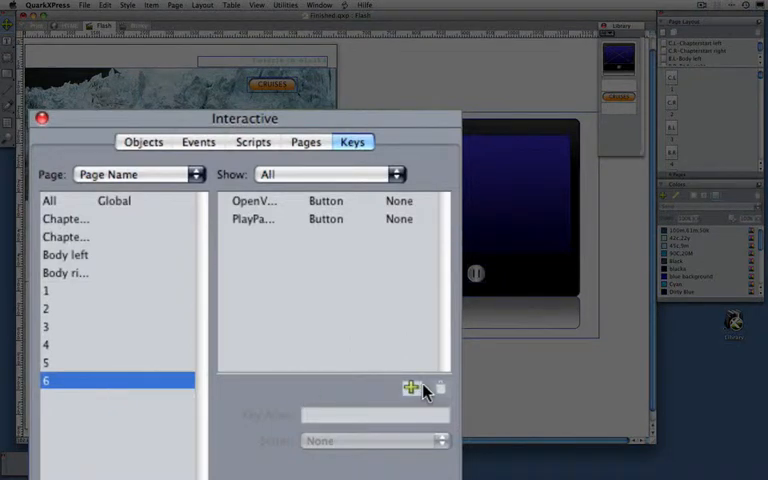
Step: Add a Q key alias on page 6 that runs 'close window', then build an SWF preview
click(410, 388)
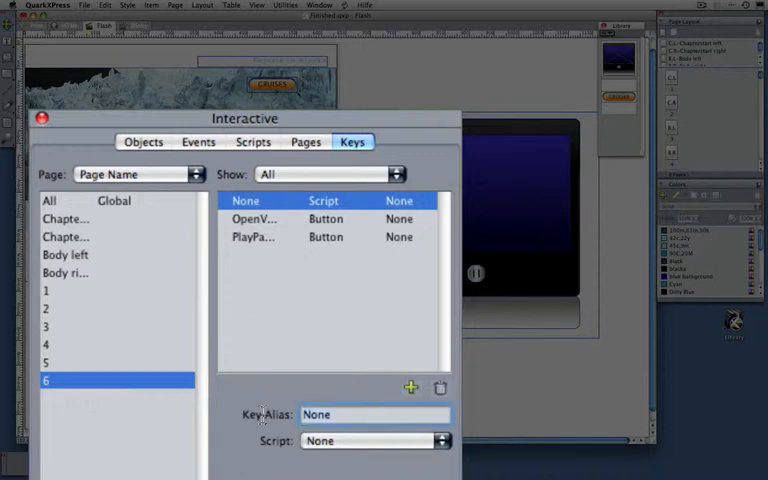
text(Q)
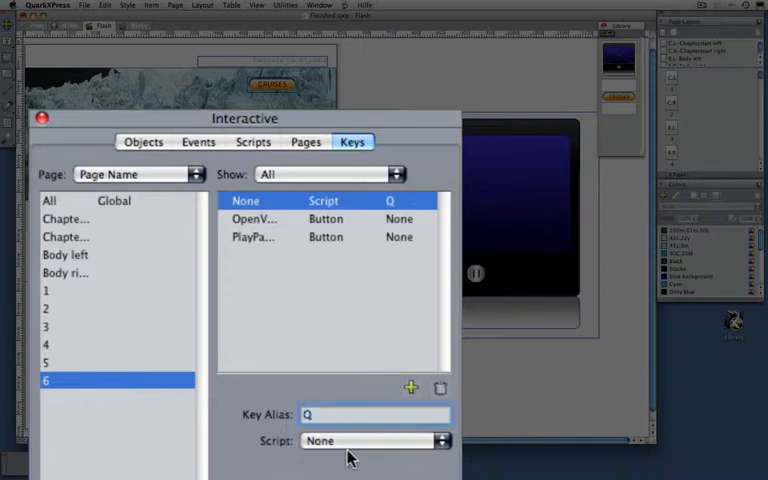
click(376, 440)
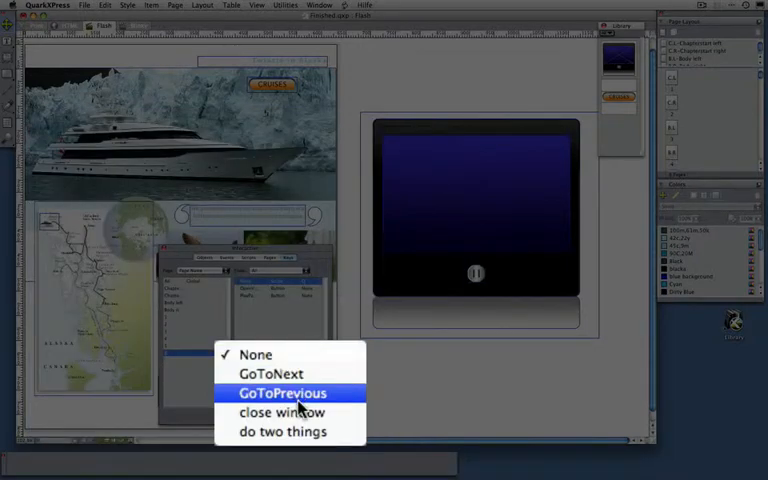
click(284, 412)
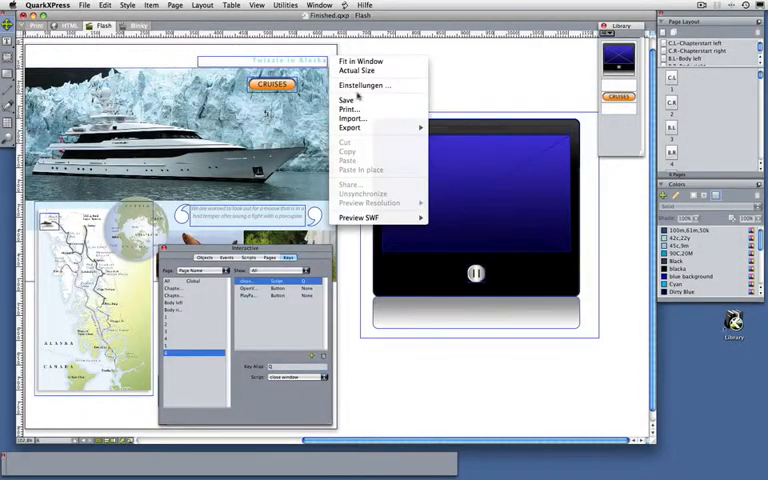
click(358, 218)
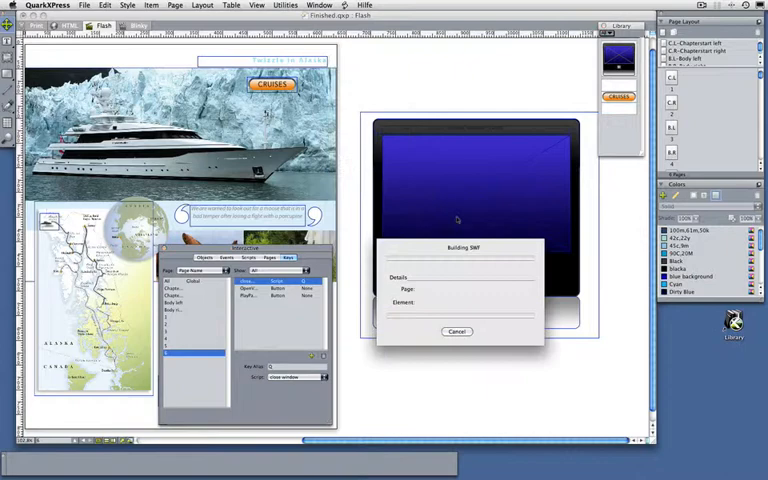